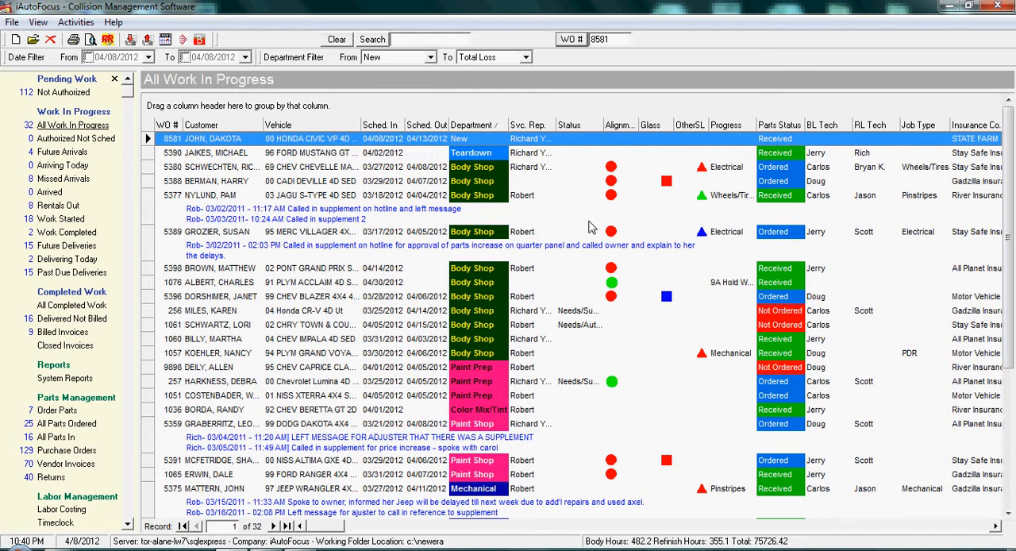
mouse_move(248, 141)
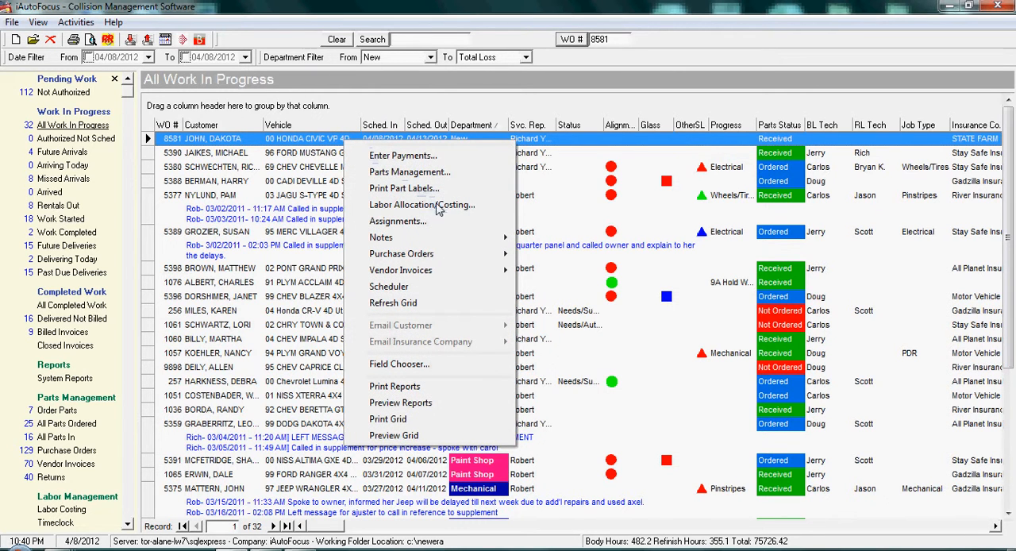
Open the Labor Allocation/Flagging window for work order 8581
click(422, 204)
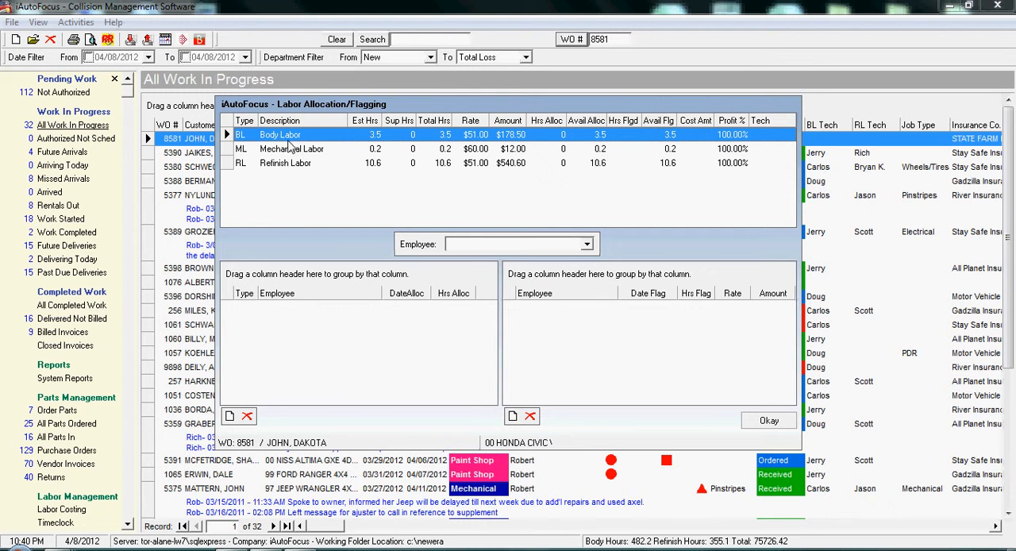
mouse_move(329, 143)
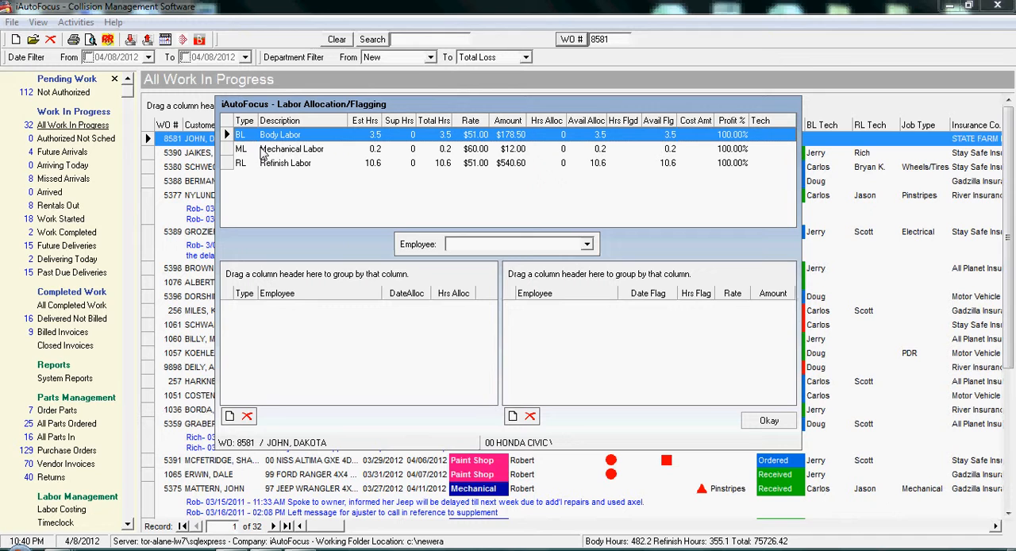
mouse_move(480, 188)
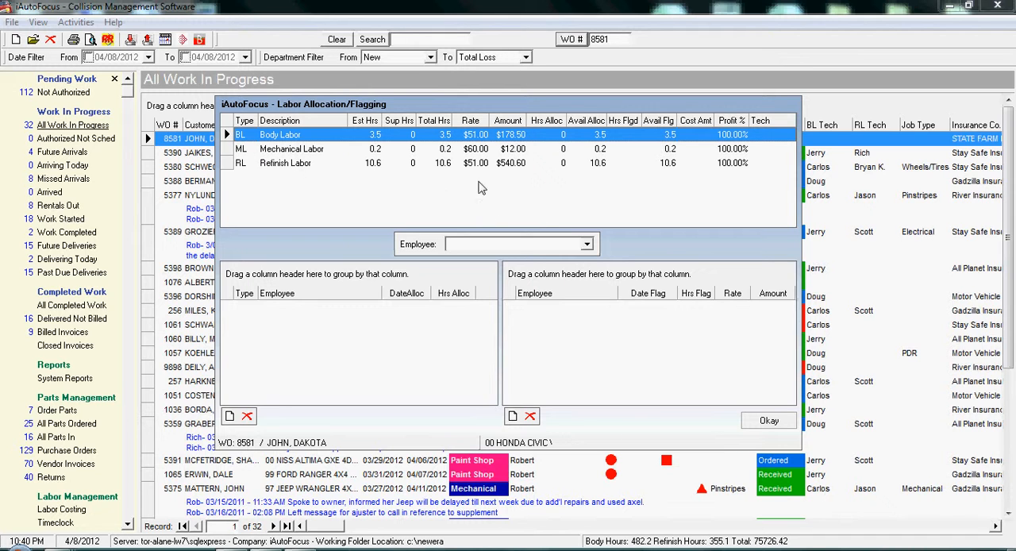
mouse_move(500, 174)
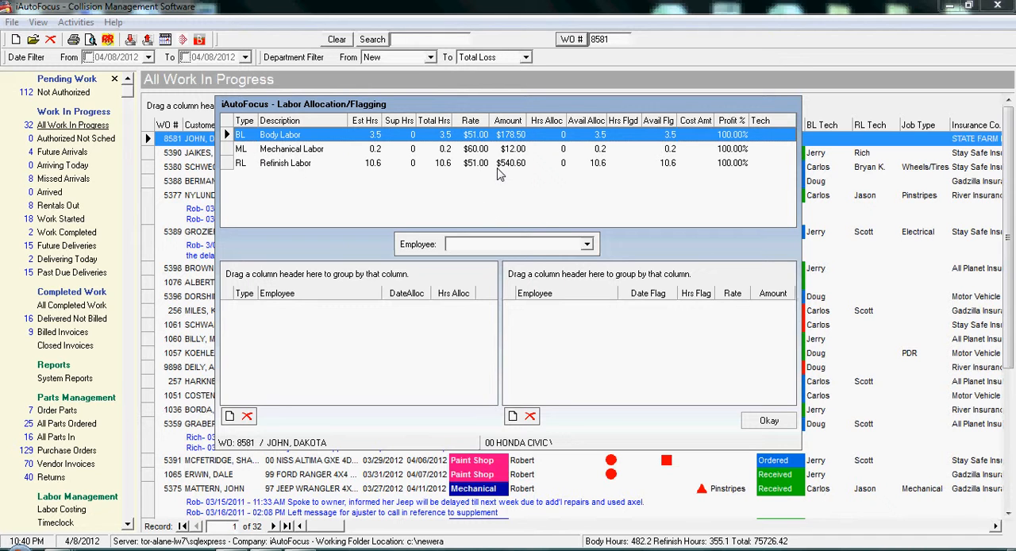
mouse_move(353, 143)
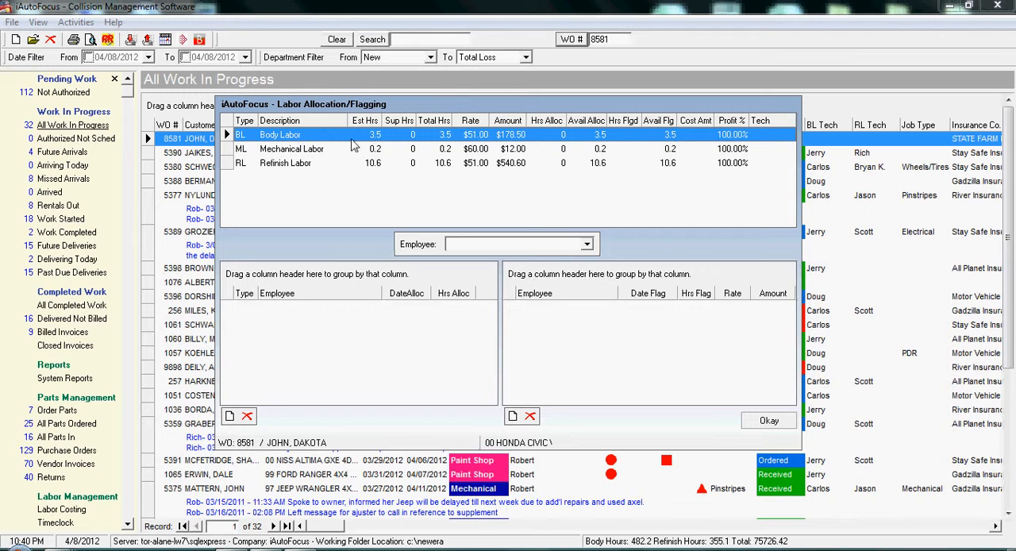
mouse_move(383, 142)
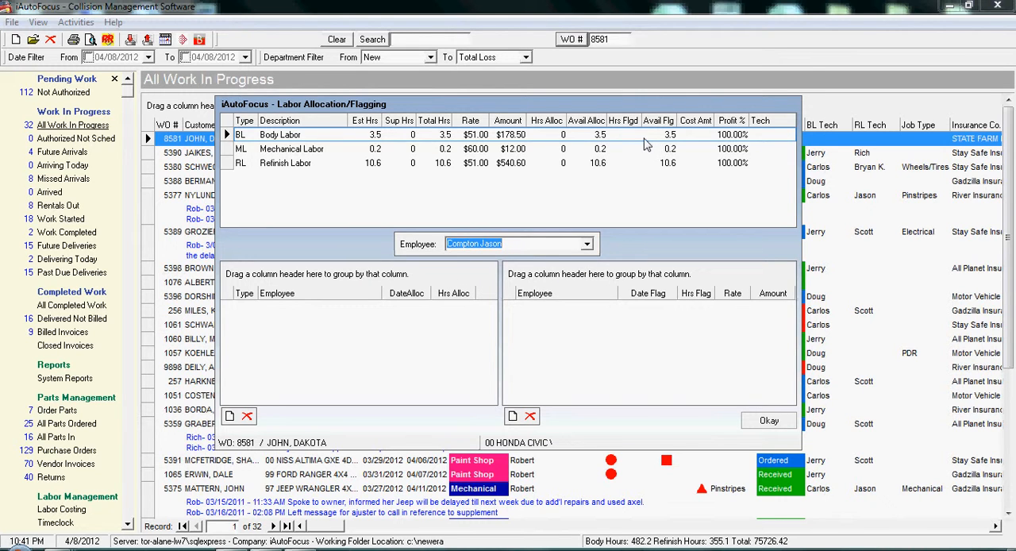
mouse_move(740, 144)
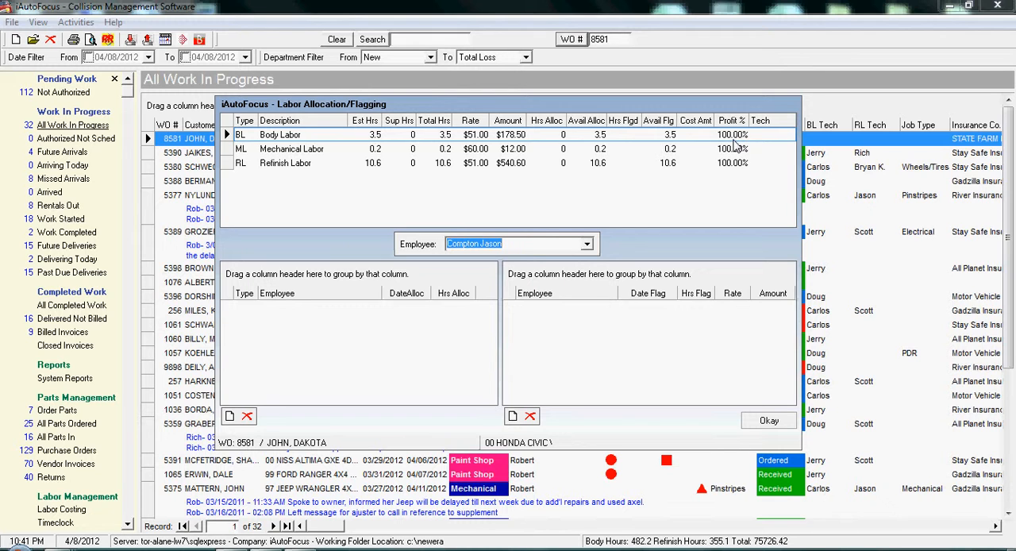
mouse_move(509, 402)
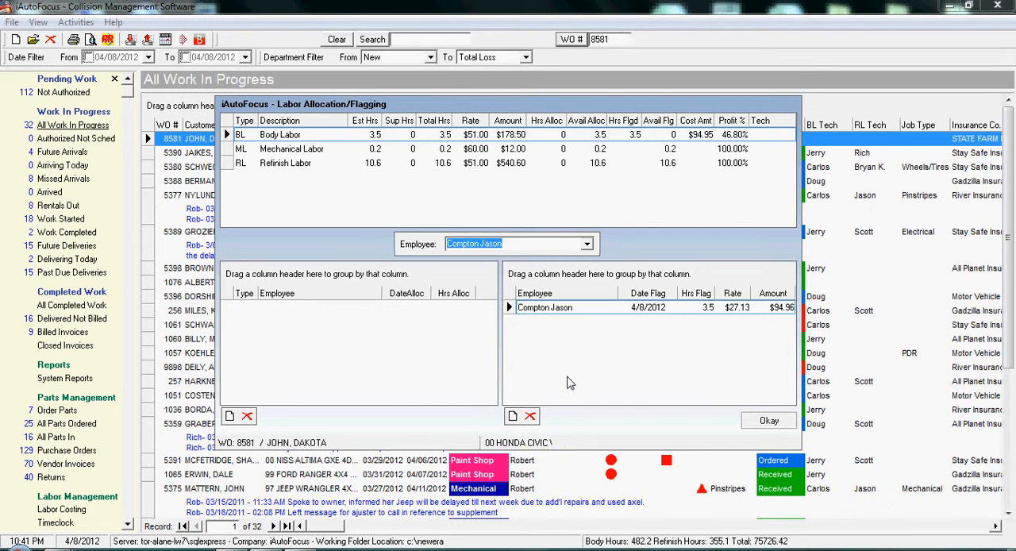
mouse_move(687, 143)
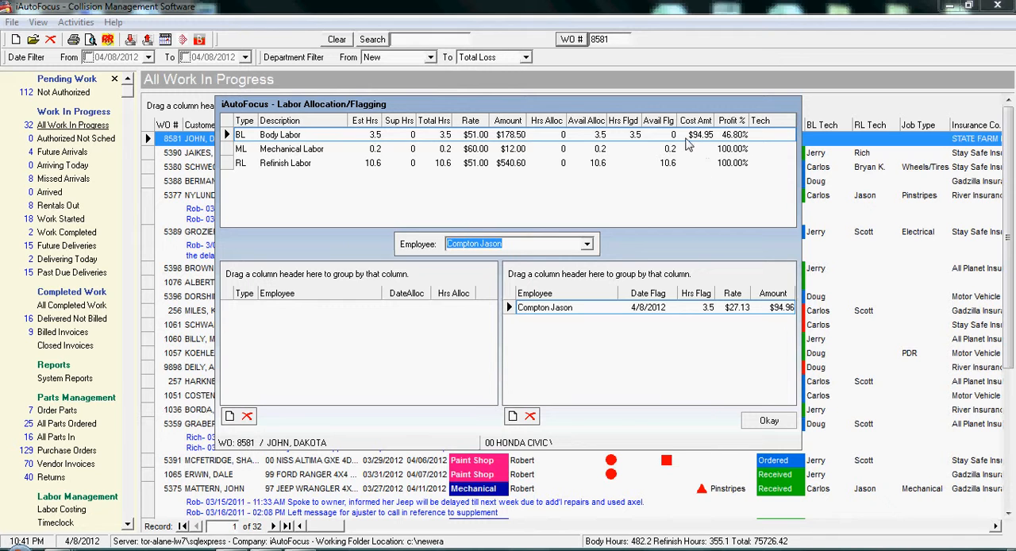
mouse_move(726, 144)
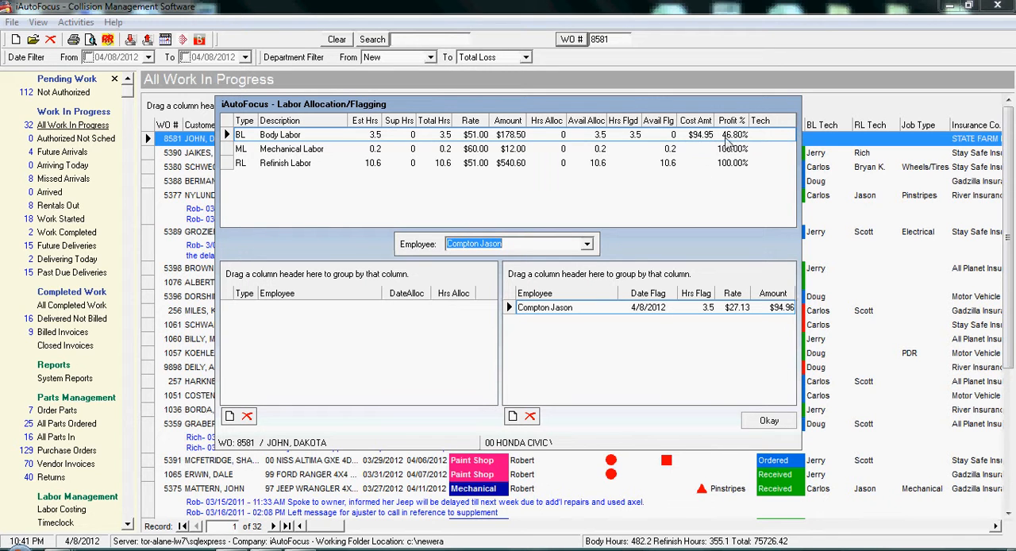
mouse_move(730, 144)
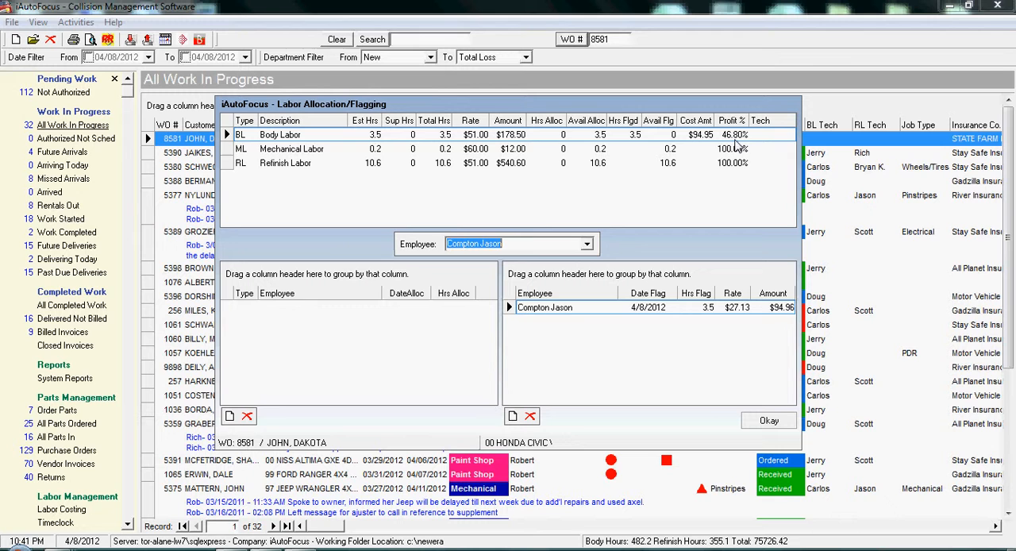
mouse_move(401, 163)
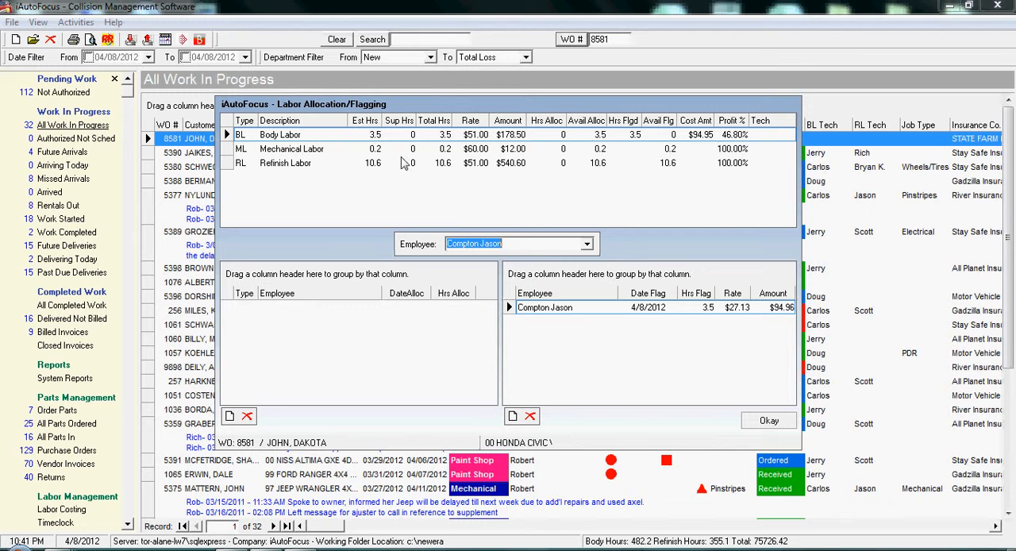
Flag the 0.2 mechanical labor hours to an employee, then select the Refinish Labor line
click(587, 244)
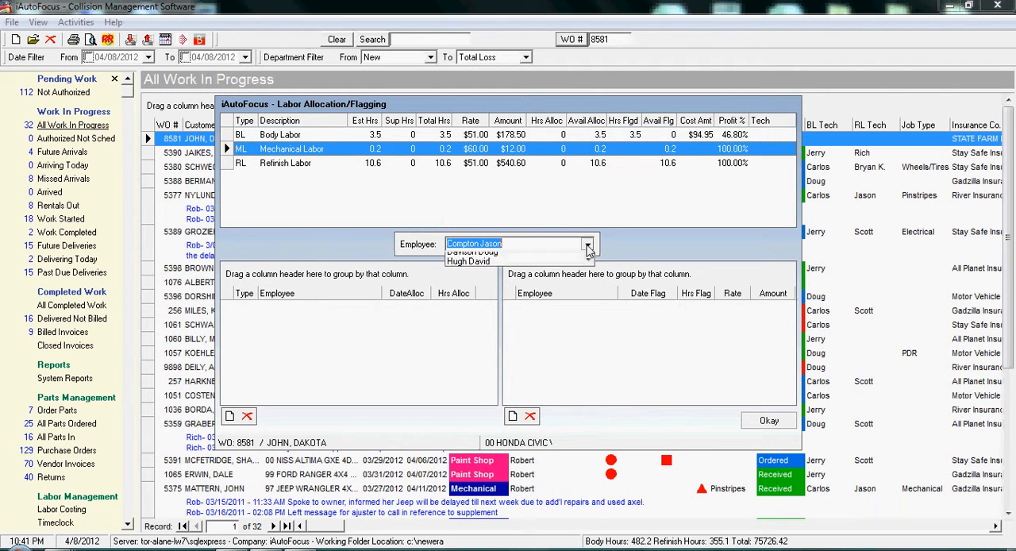
click(472, 252)
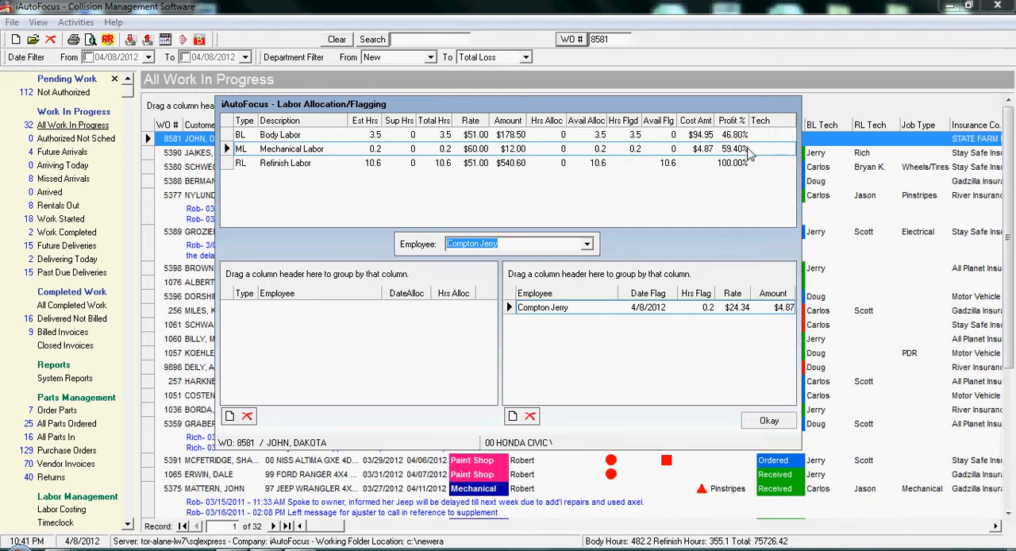
click(286, 162)
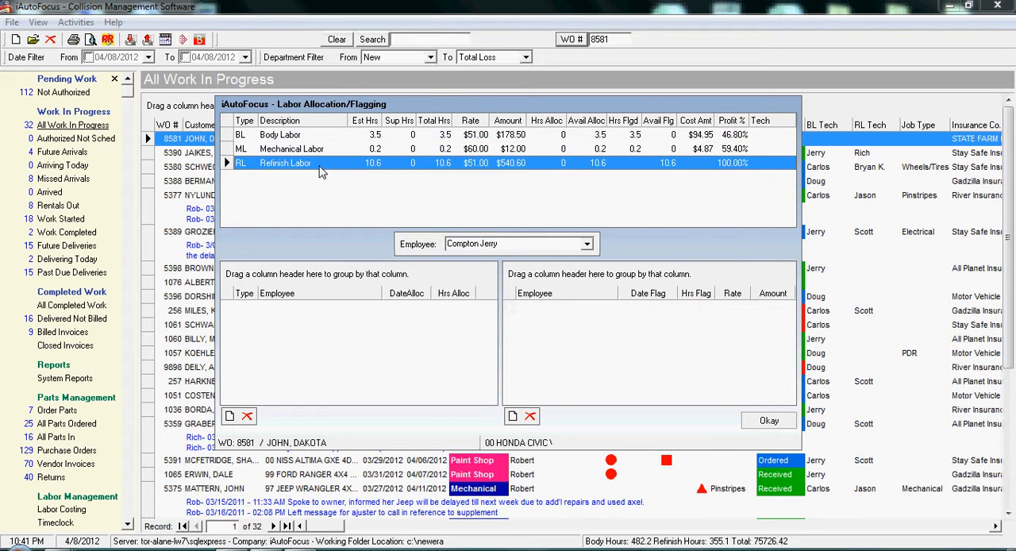
mouse_move(591, 253)
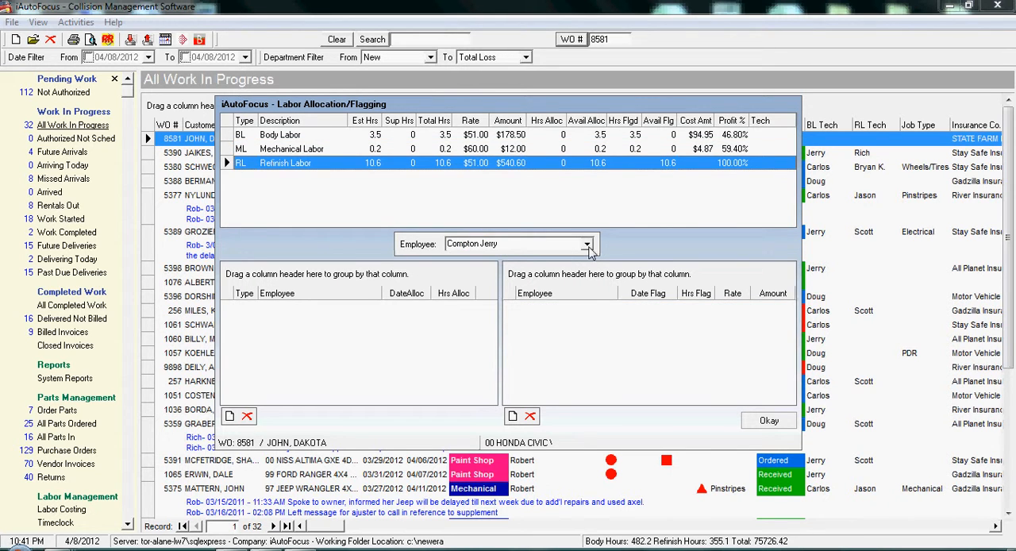
click(586, 244)
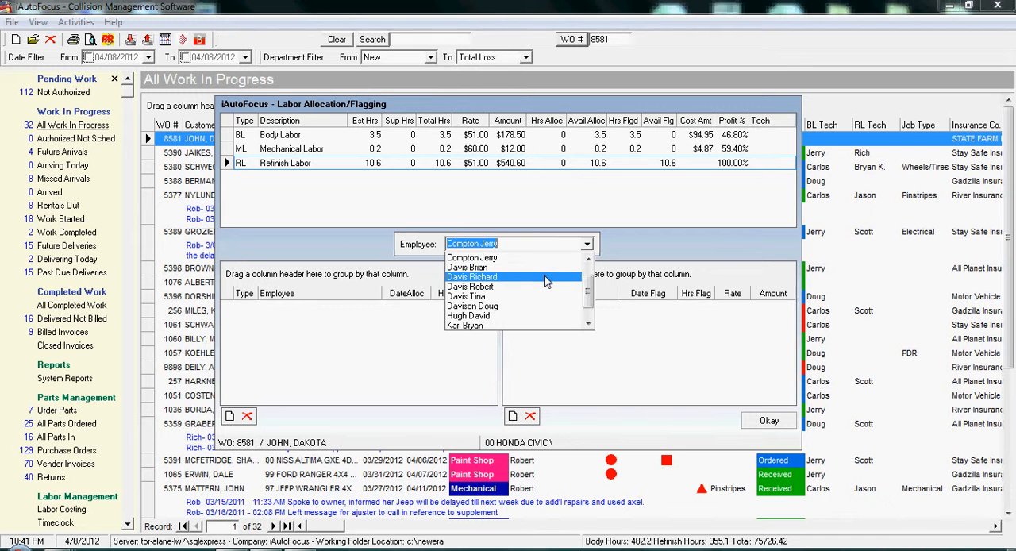
click(469, 286)
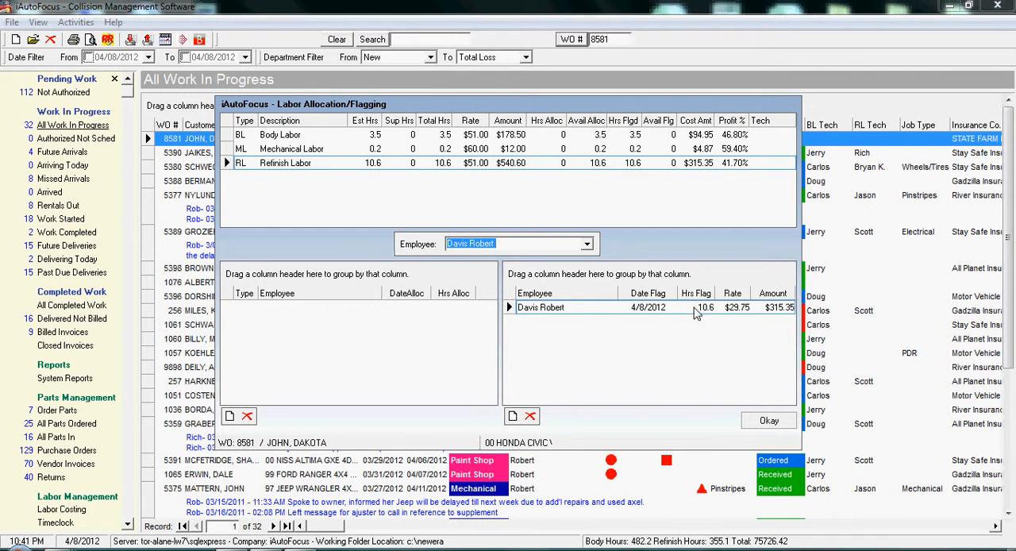
click(704, 307)
text(6)
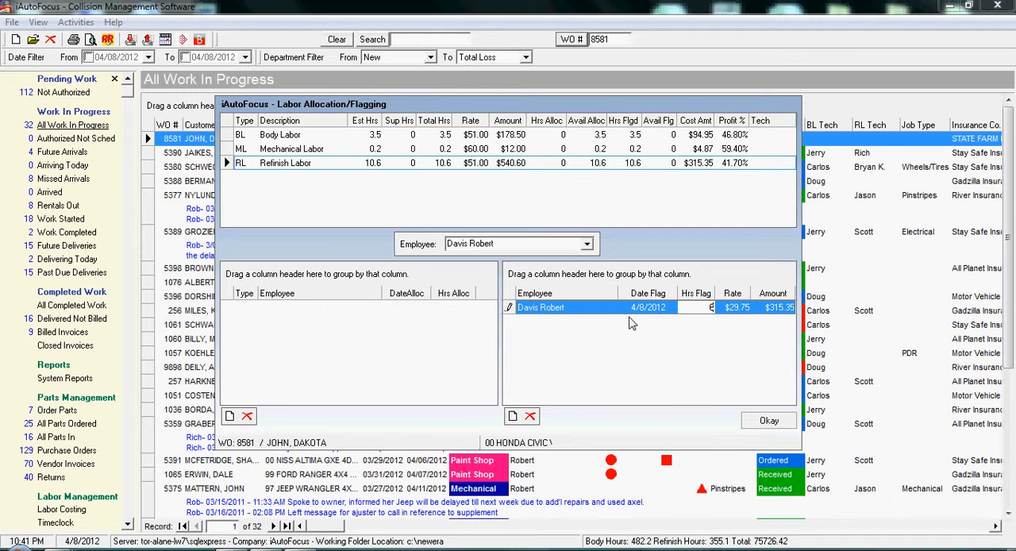
mouse_move(524, 405)
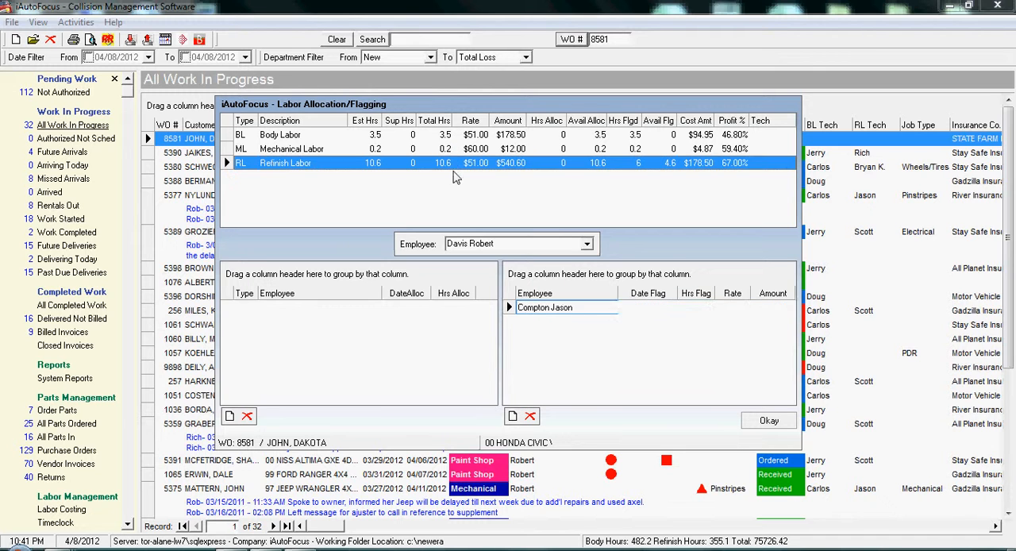
click(586, 243)
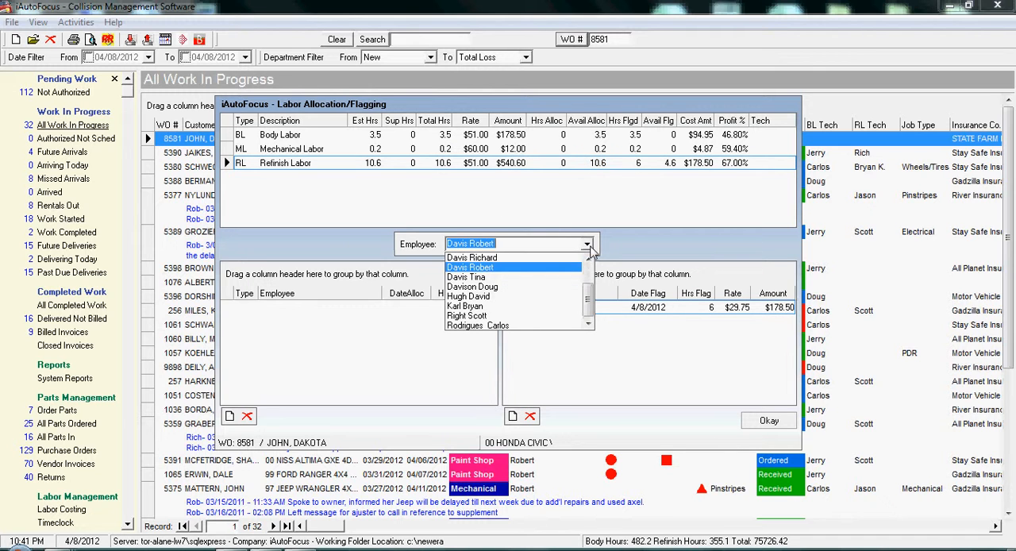
click(467, 277)
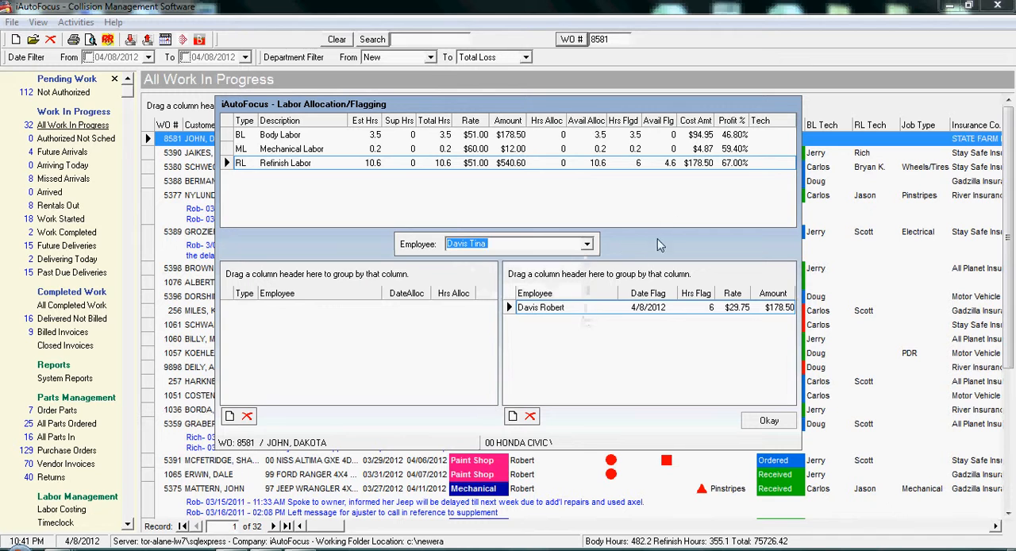
mouse_move(534, 304)
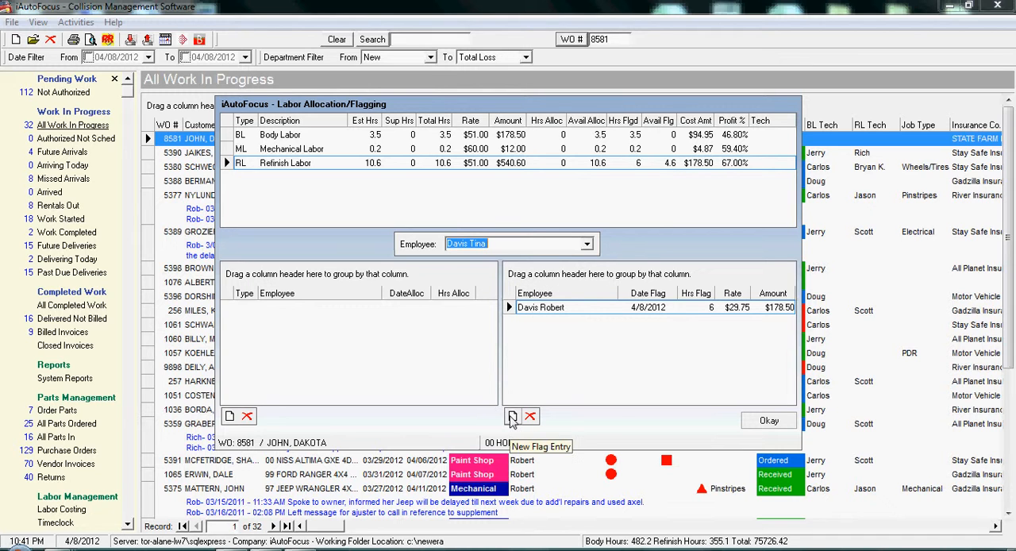
click(511, 415)
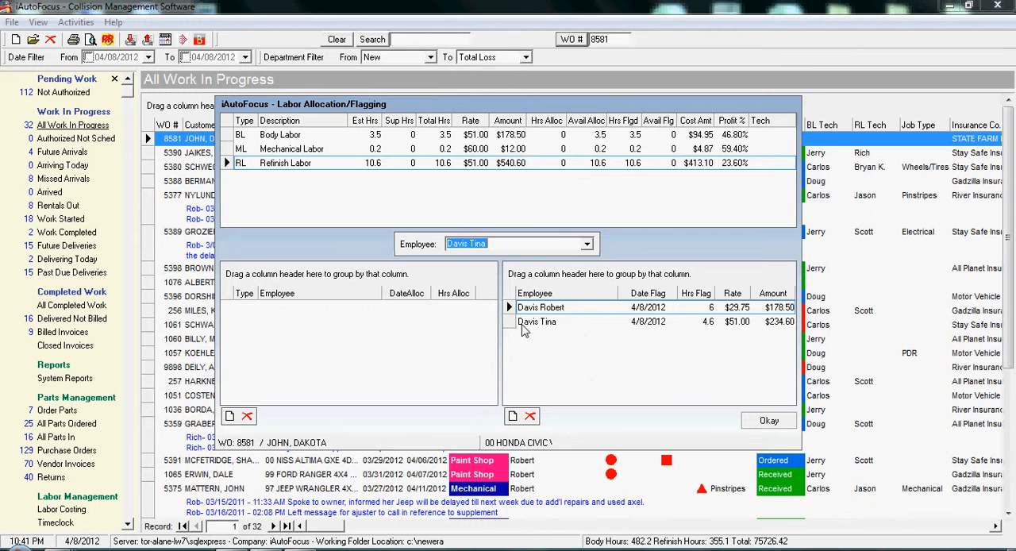
mouse_move(714, 347)
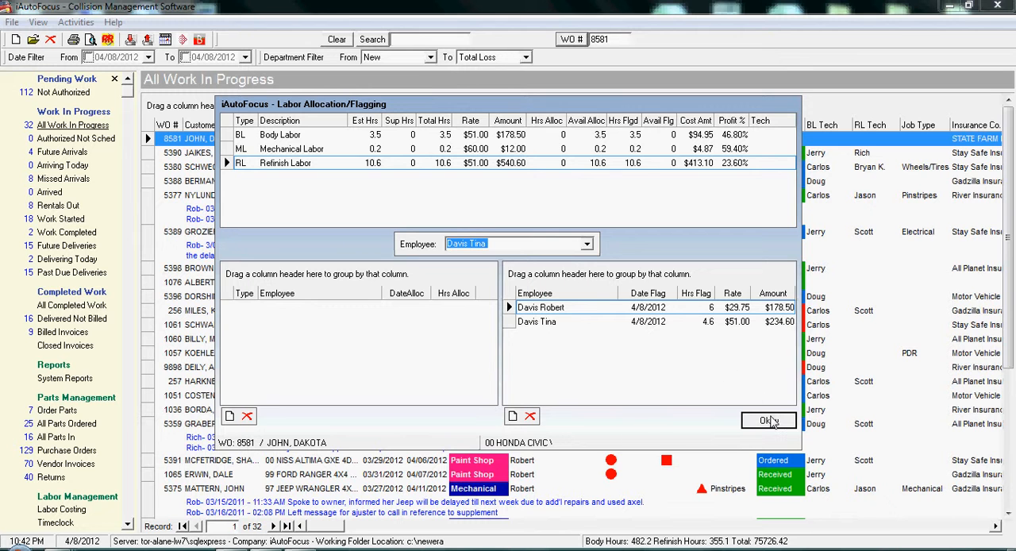
click(766, 420)
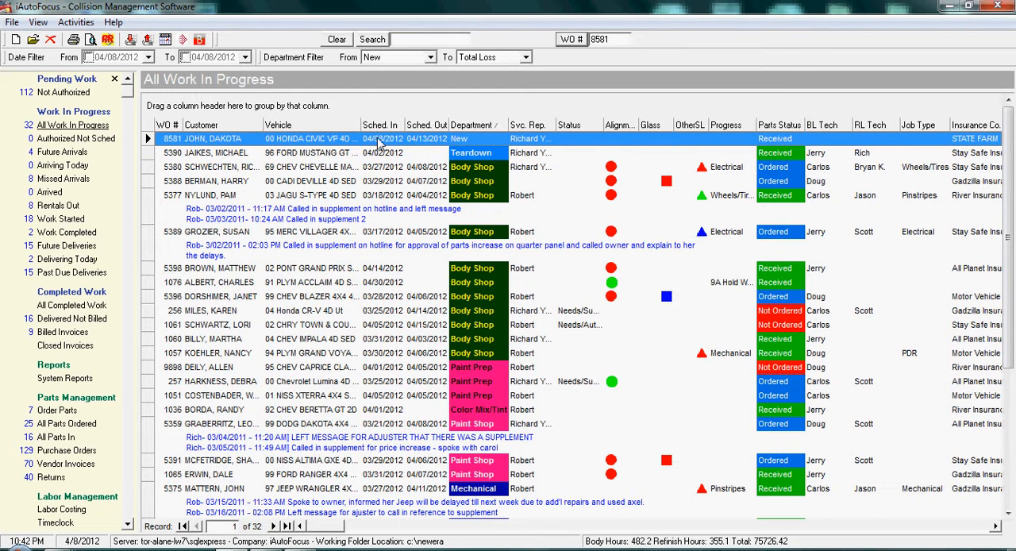
mouse_move(477, 199)
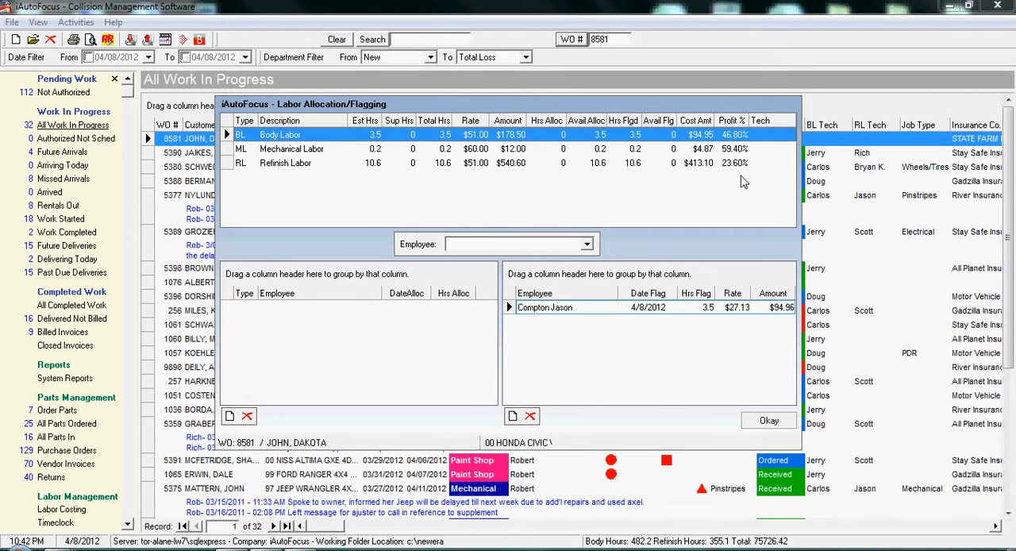
mouse_move(743, 134)
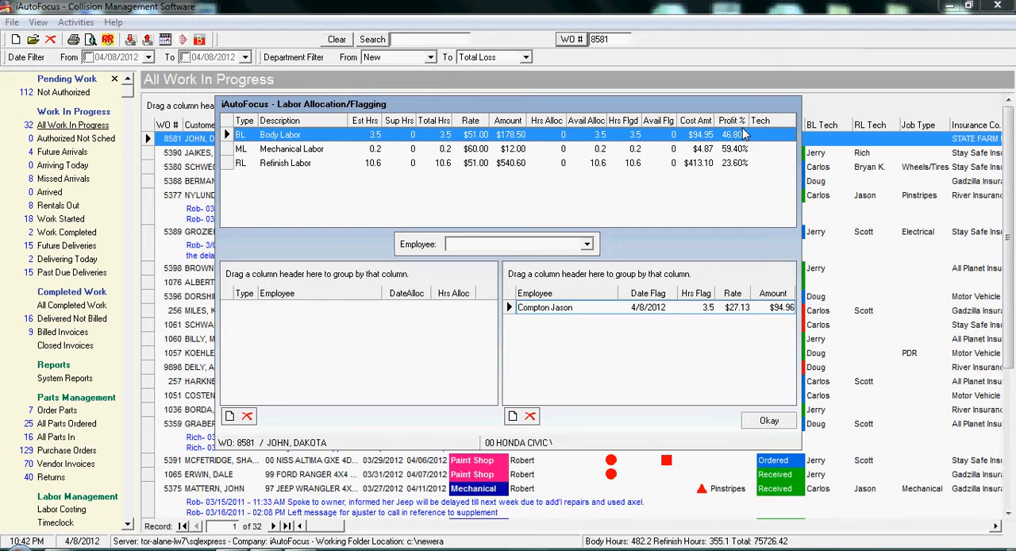
mouse_move(613, 173)
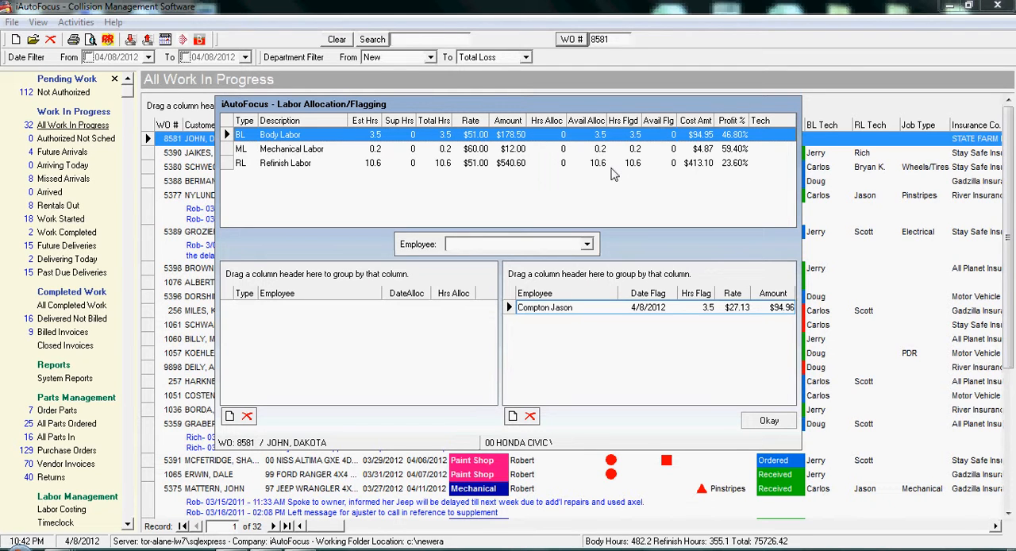
mouse_move(734, 133)
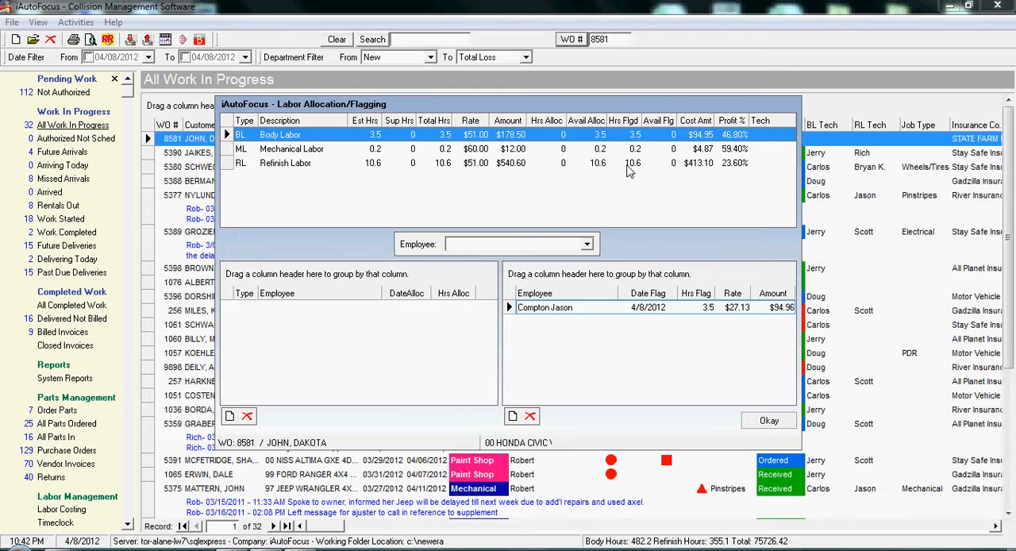
click(291, 148)
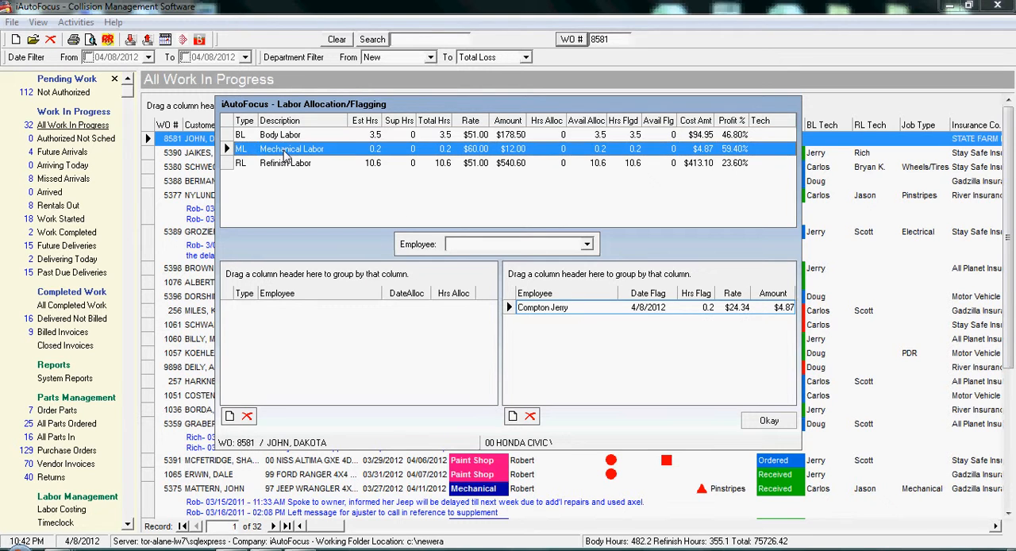